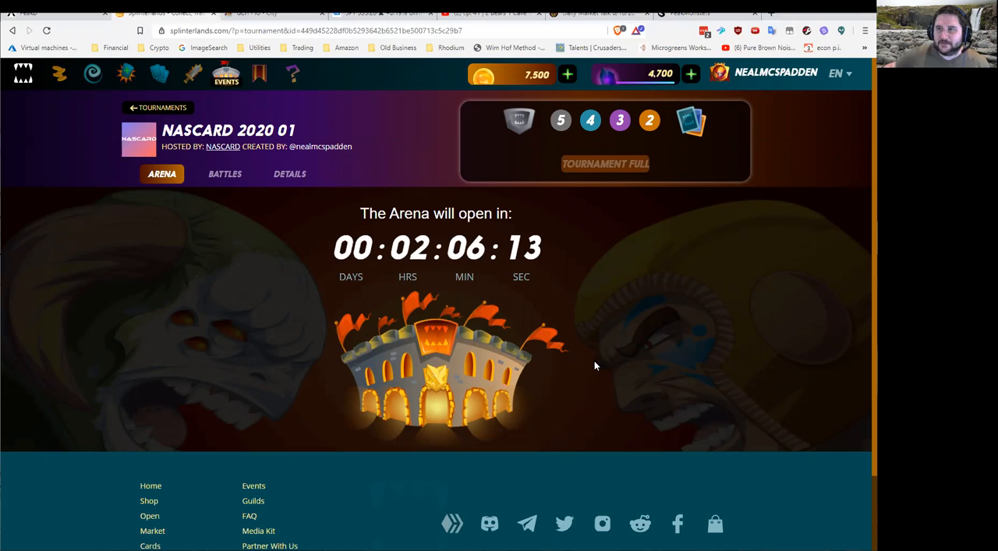
mouse_move(538, 262)
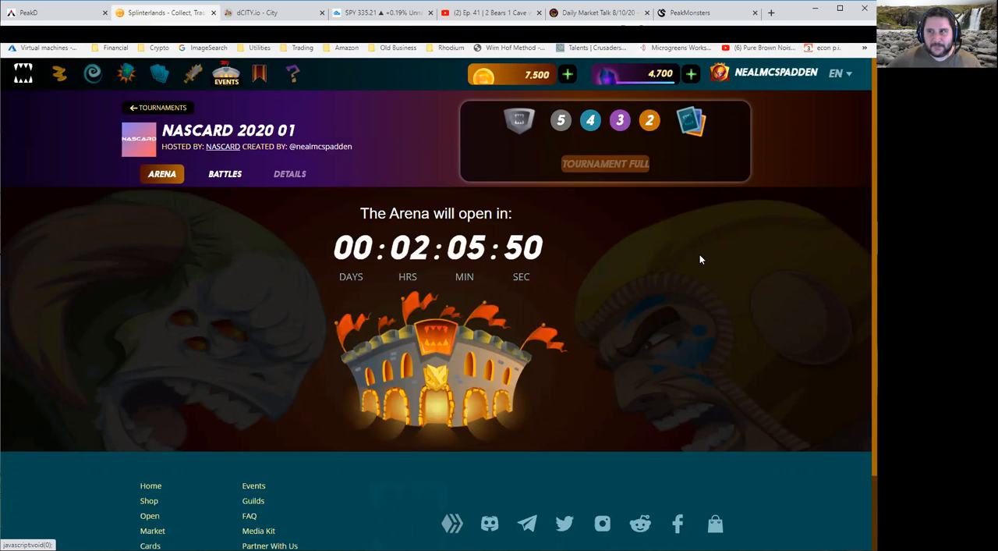
Review the eight NASCARD 2020 01 registered players, all at zero wins and points
click(224, 173)
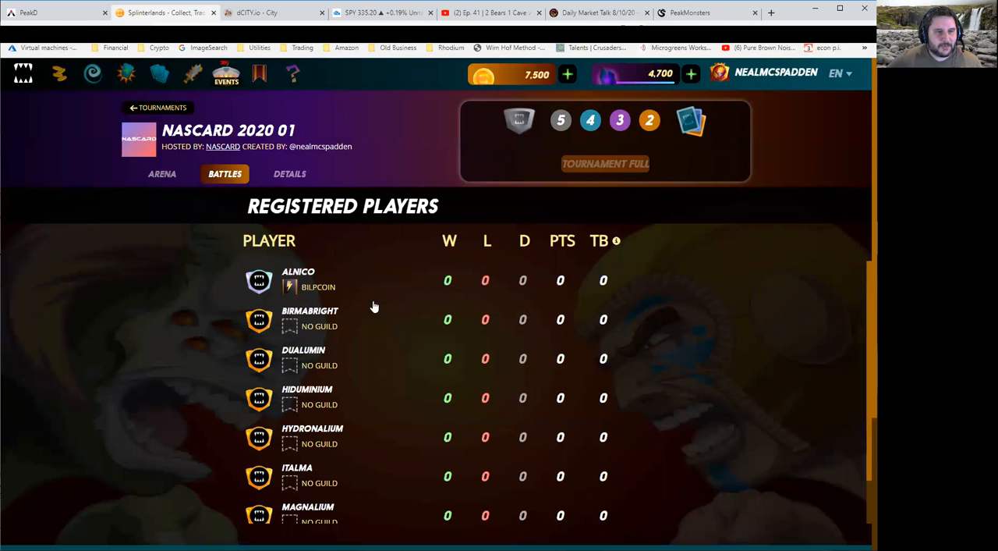
mouse_move(298, 395)
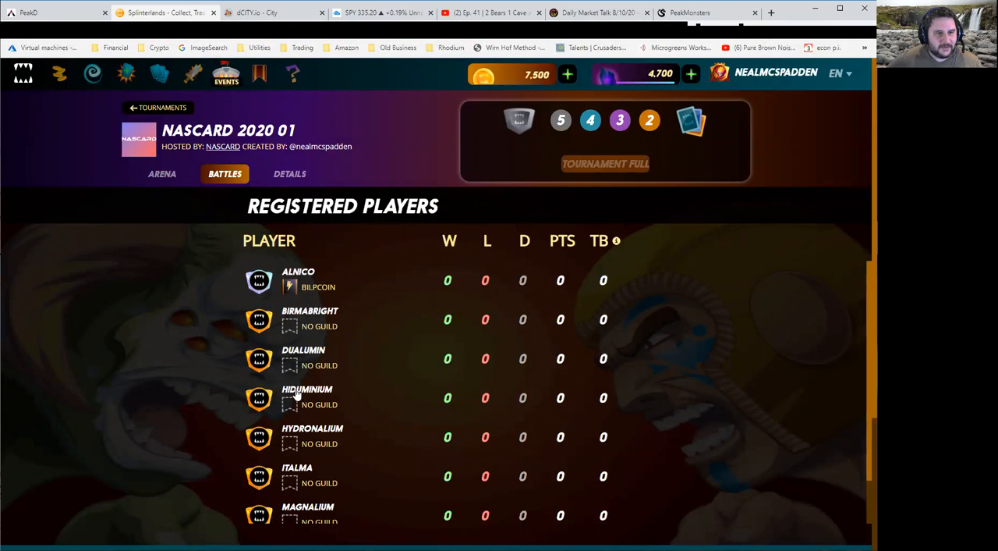
mouse_move(345, 440)
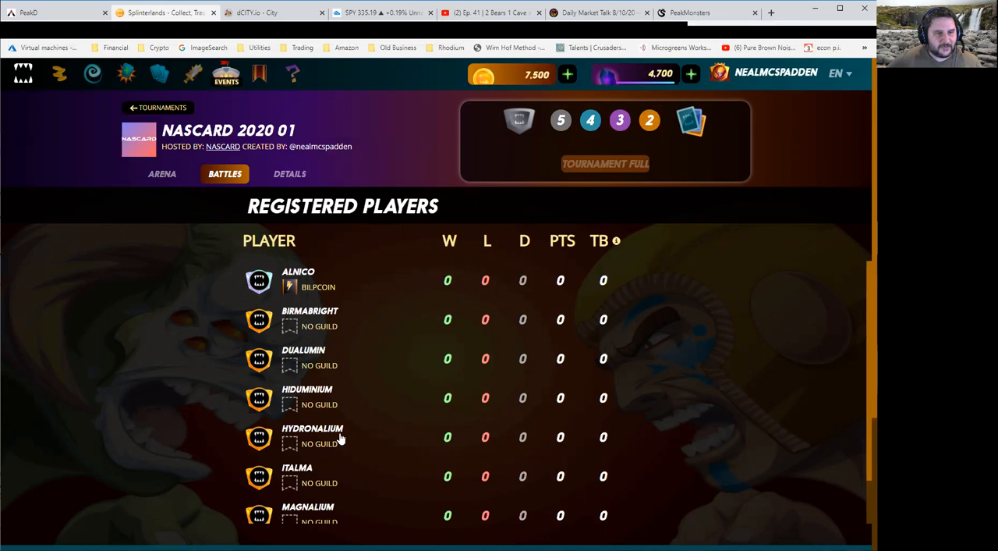
scroll(down, 3)
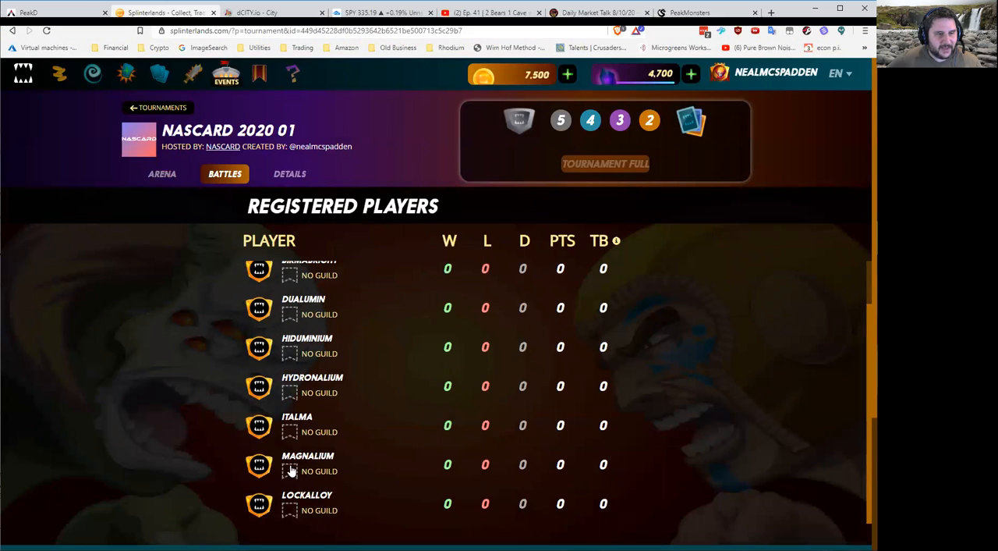
scroll(down, 3)
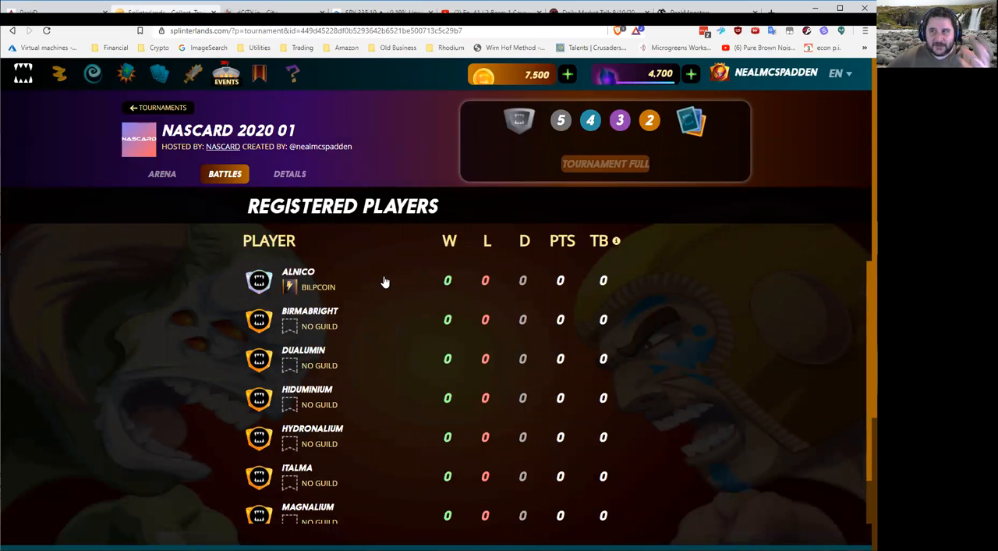
mouse_move(575, 21)
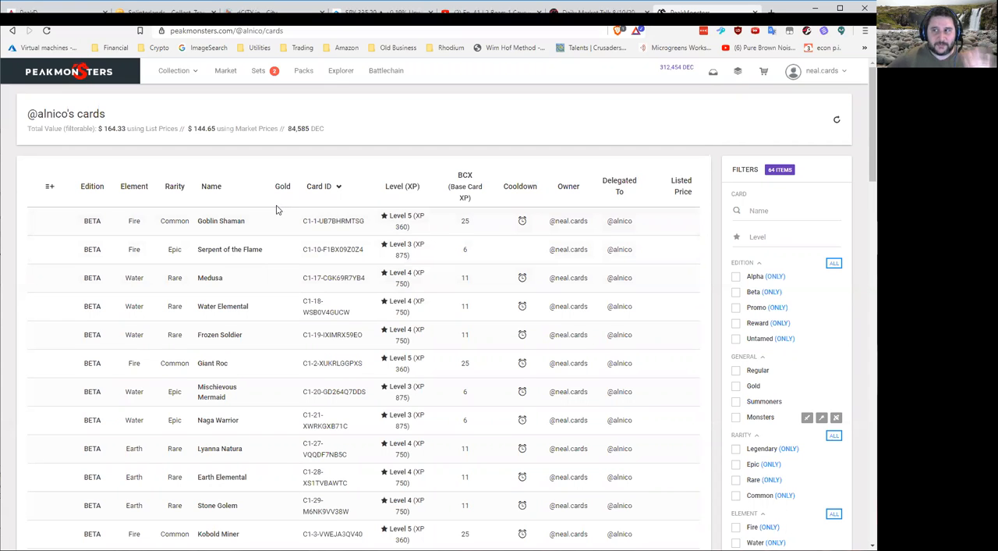
Browse the PeakMonsters table of the 64-card shared tournament deck
scroll(down, 3)
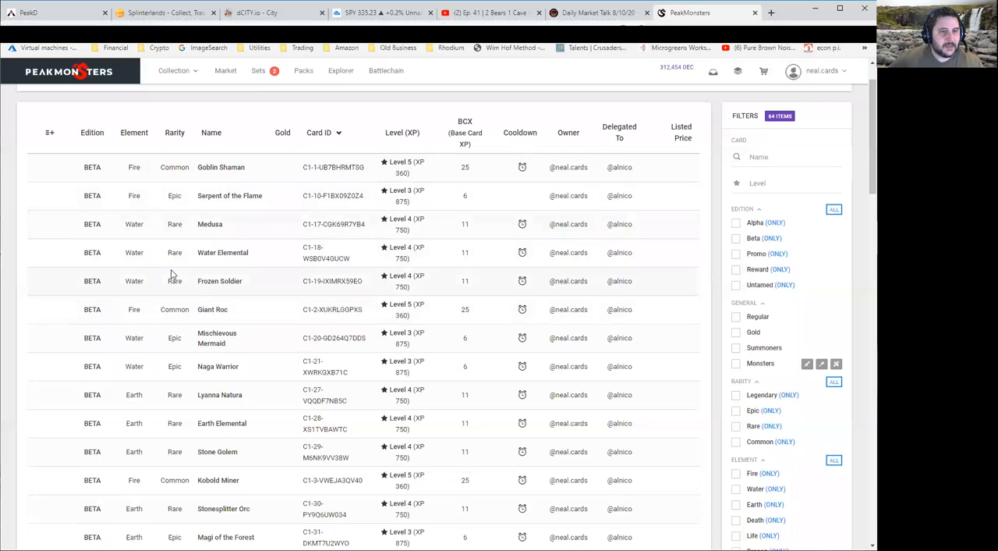
scroll(down, 3)
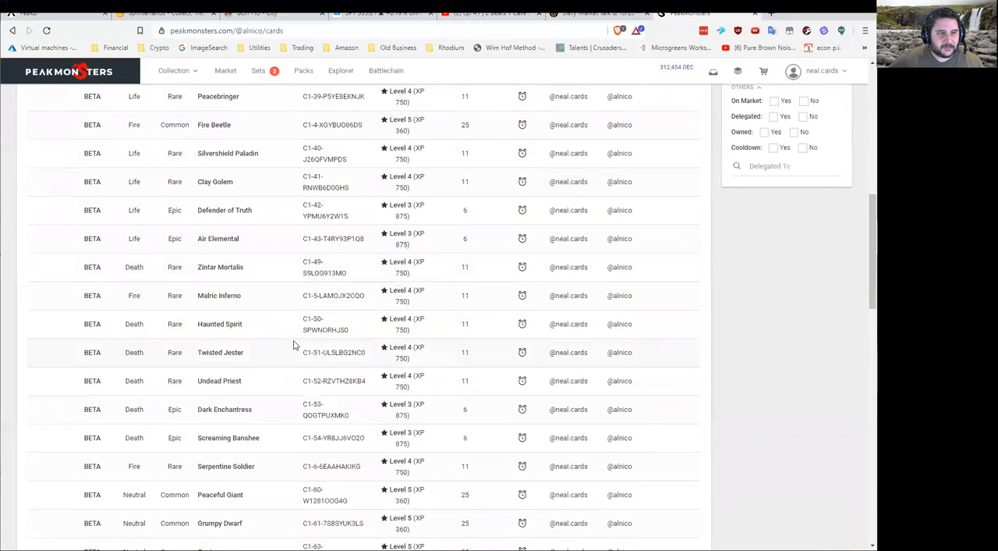
scroll(down, 3)
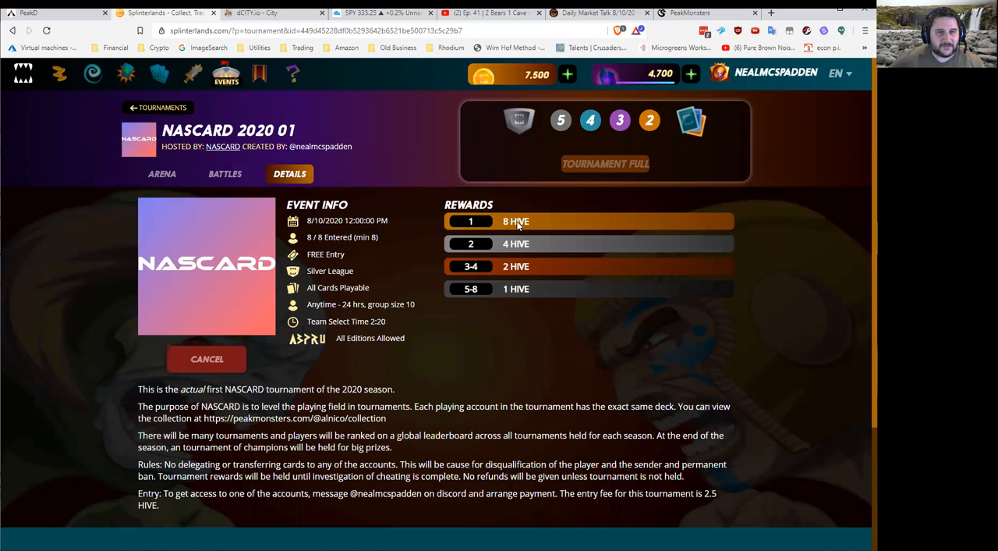
mouse_move(485, 255)
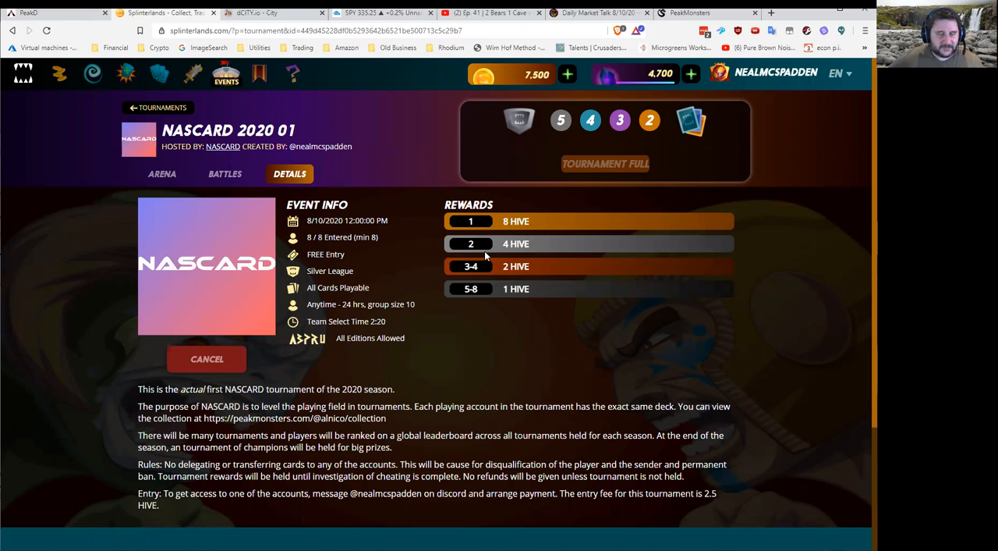
mouse_move(481, 266)
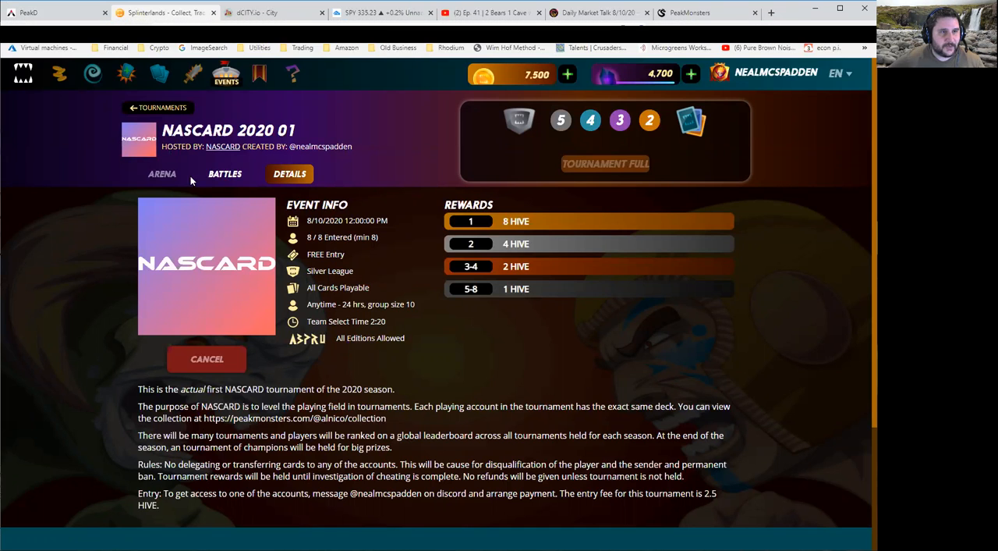
Return to the registered players standings after viewing the 8/4/2/1 HIVE rewards
click(225, 173)
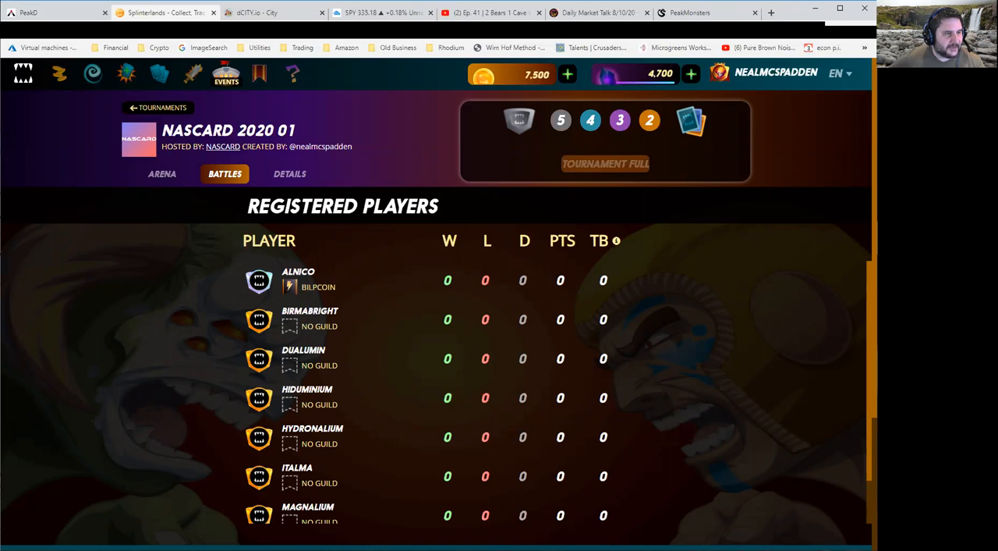
mouse_move(162, 321)
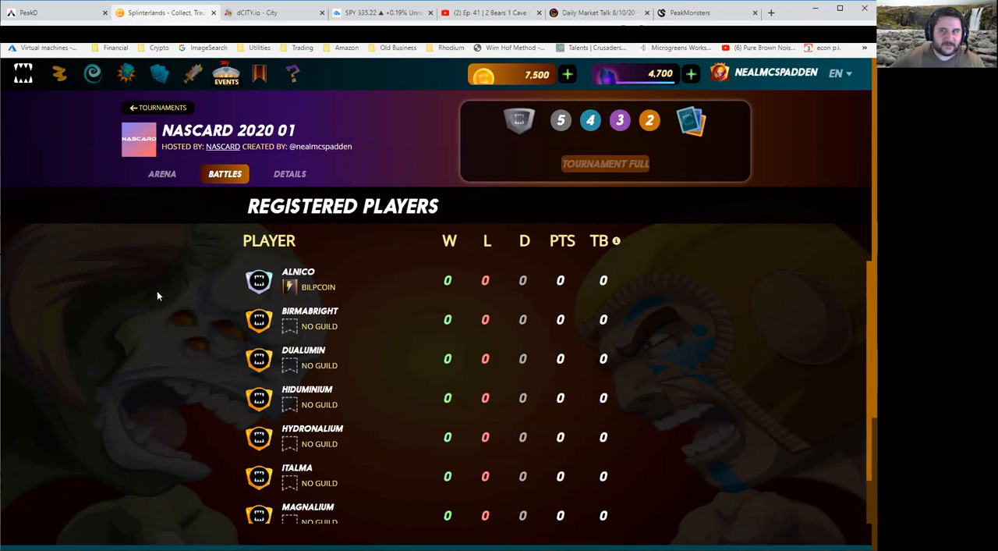
mouse_move(181, 250)
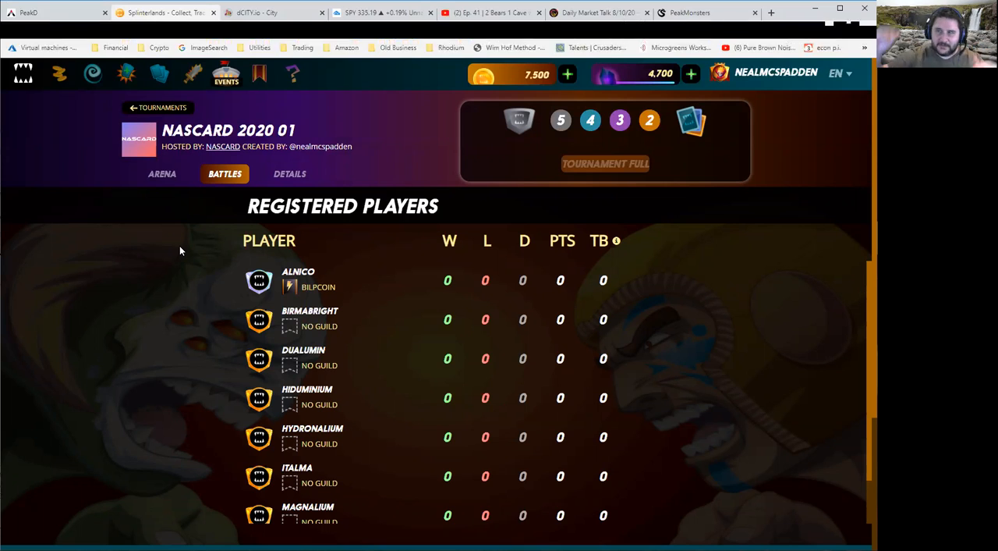
mouse_move(206, 282)
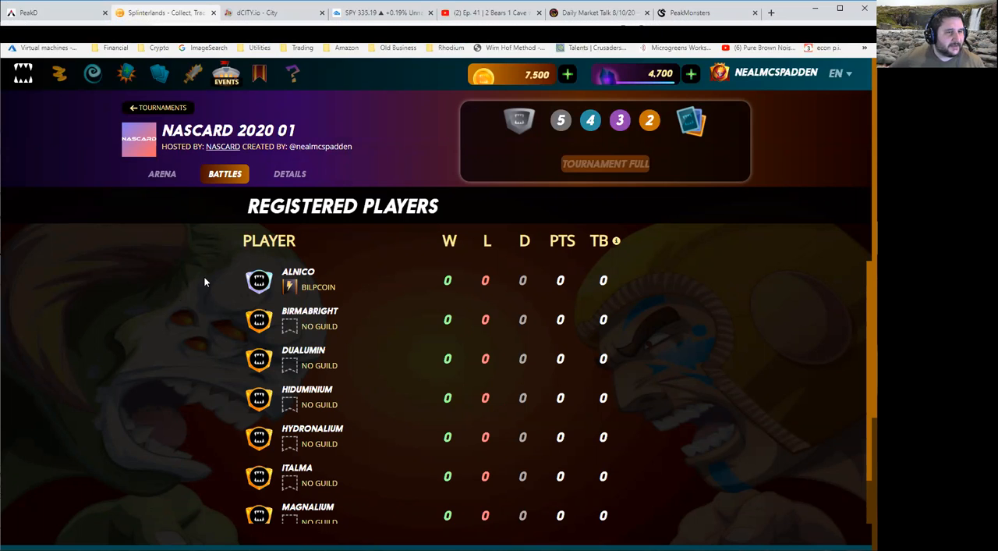
mouse_move(194, 300)
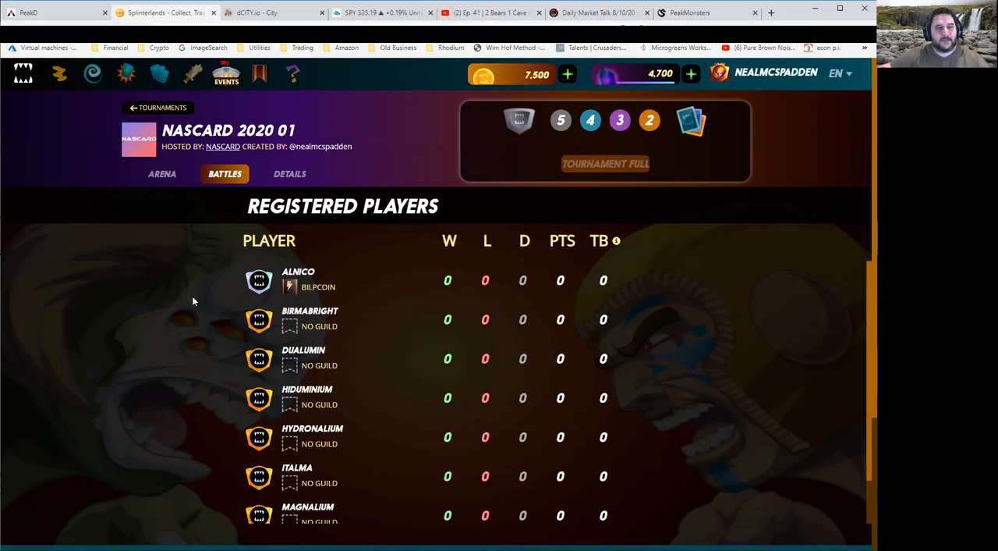
mouse_move(194, 319)
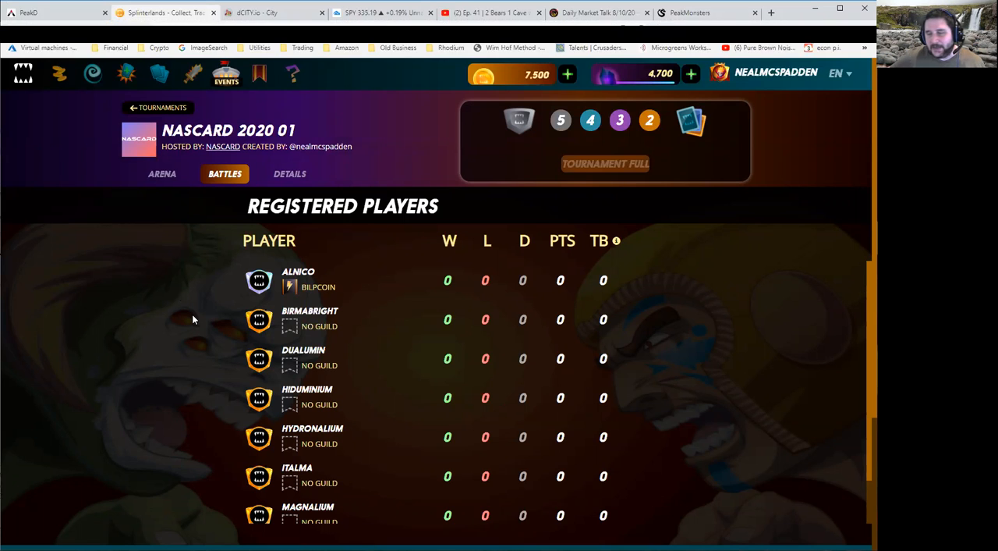
mouse_move(197, 313)
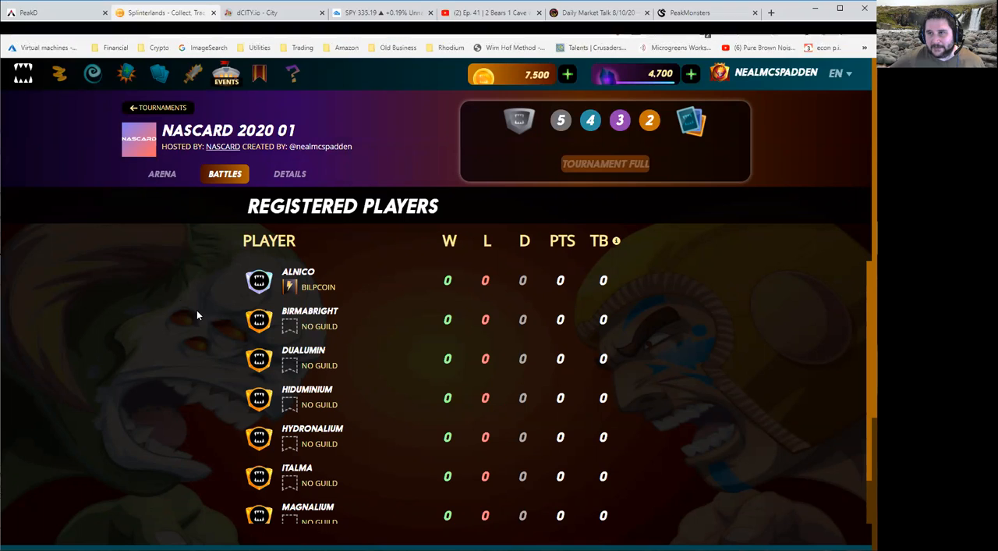
mouse_move(221, 292)
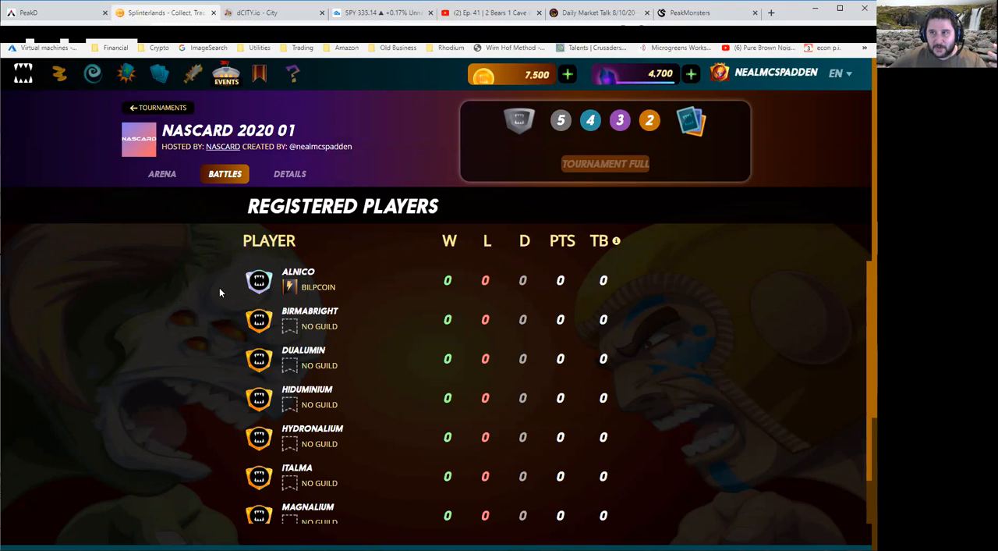